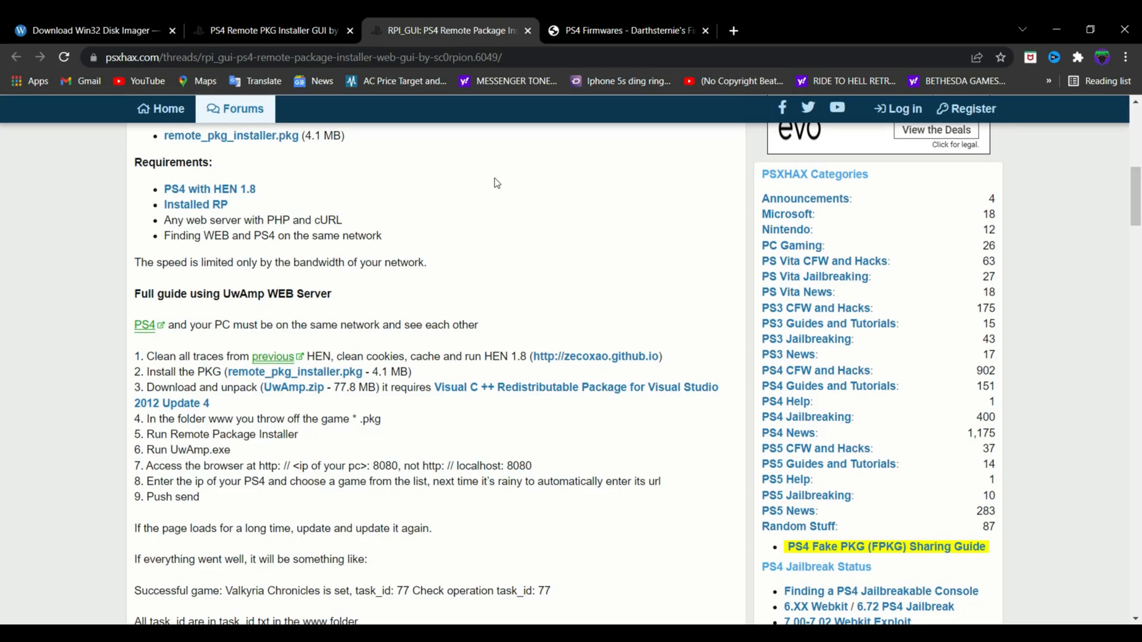
mouse_move(470, 166)
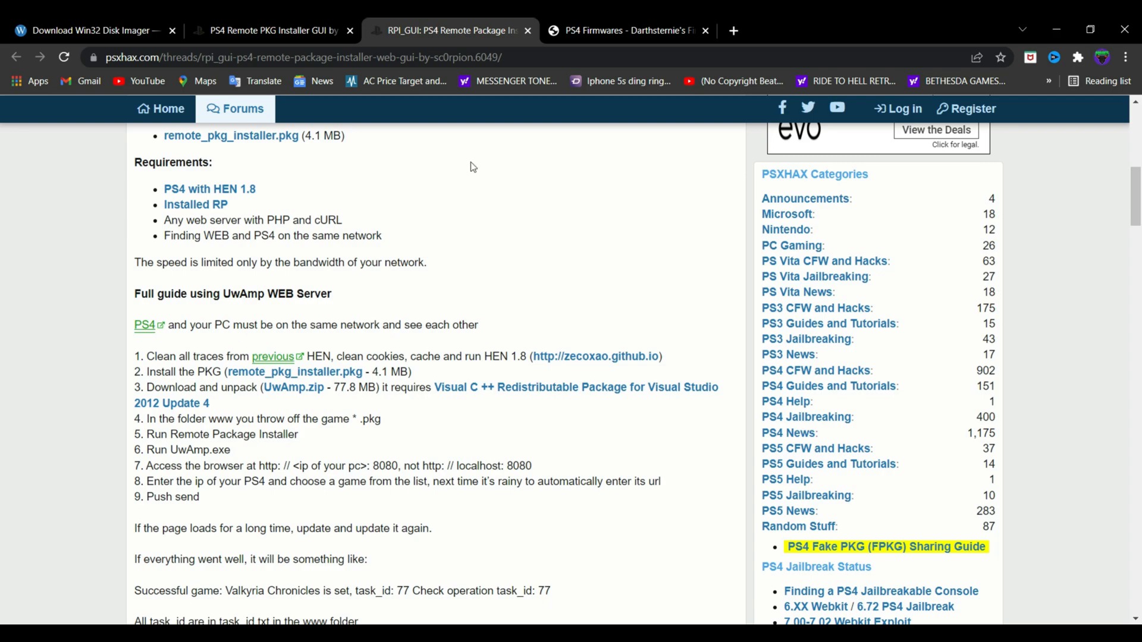
mouse_move(527, 265)
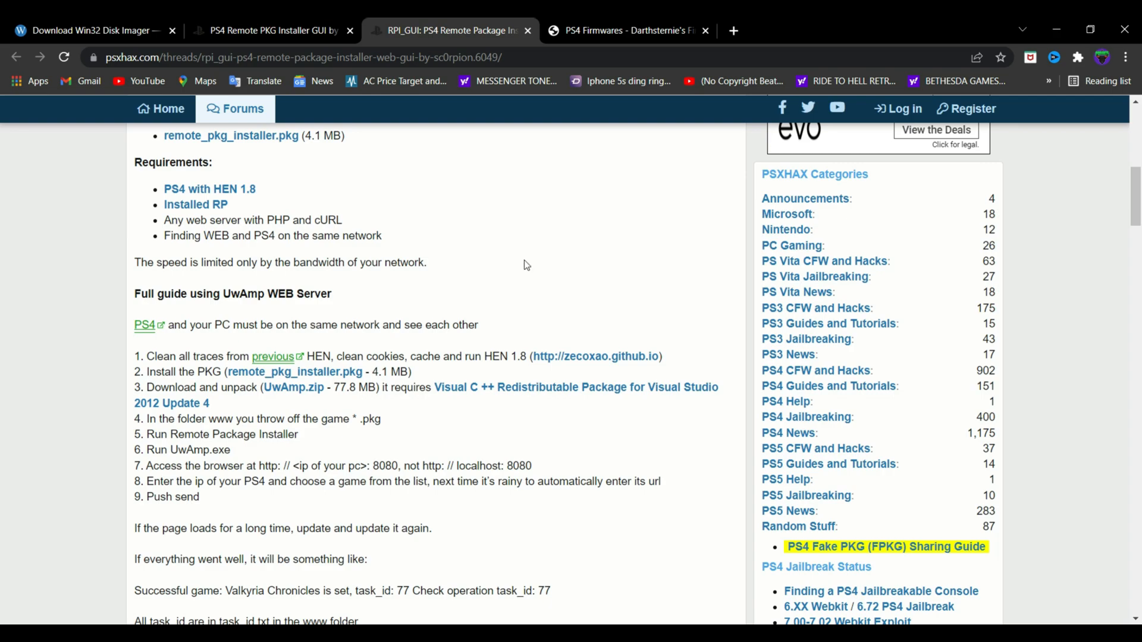
mouse_move(660, 592)
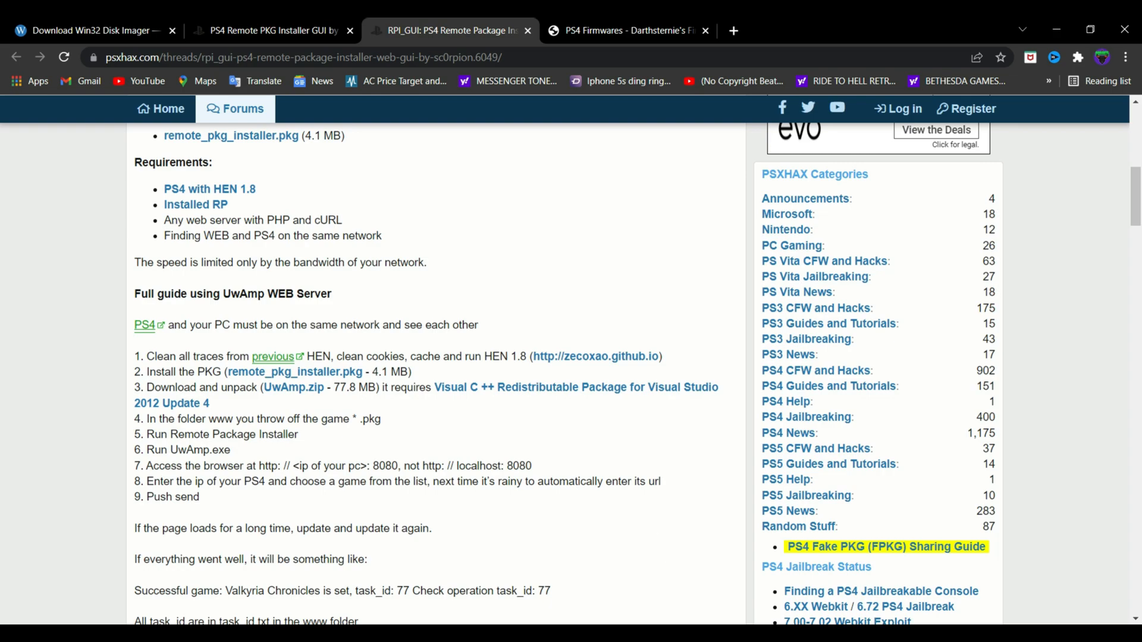
Switch to the PS4 Firmwares archive tab listing Firmware 9.00 with its Archive.org download.
left_click(627, 31)
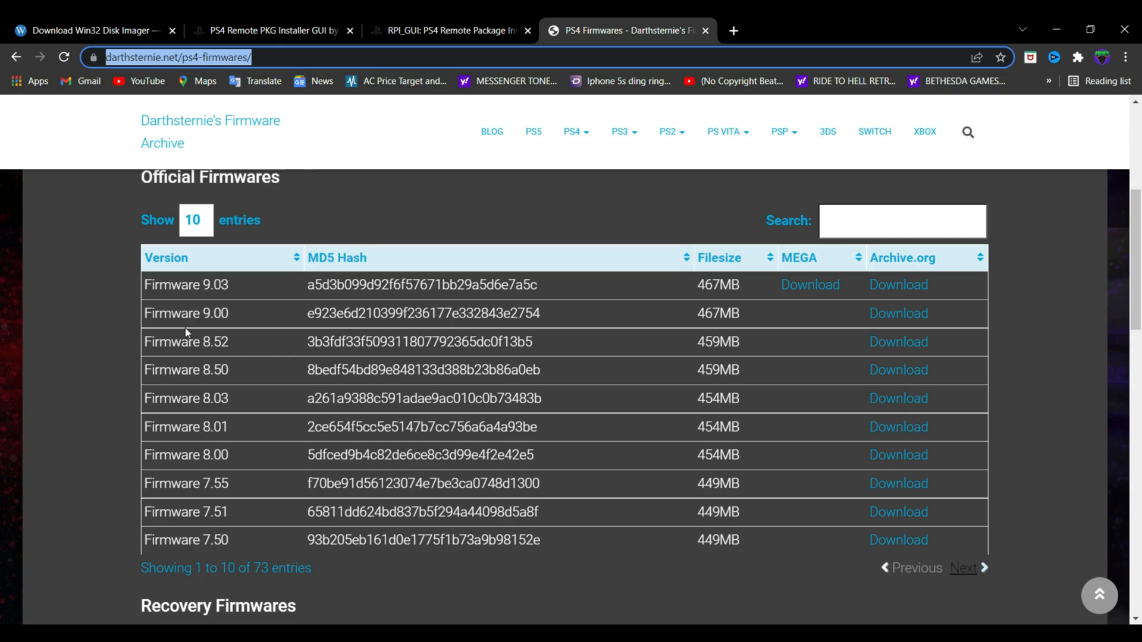
mouse_move(889, 313)
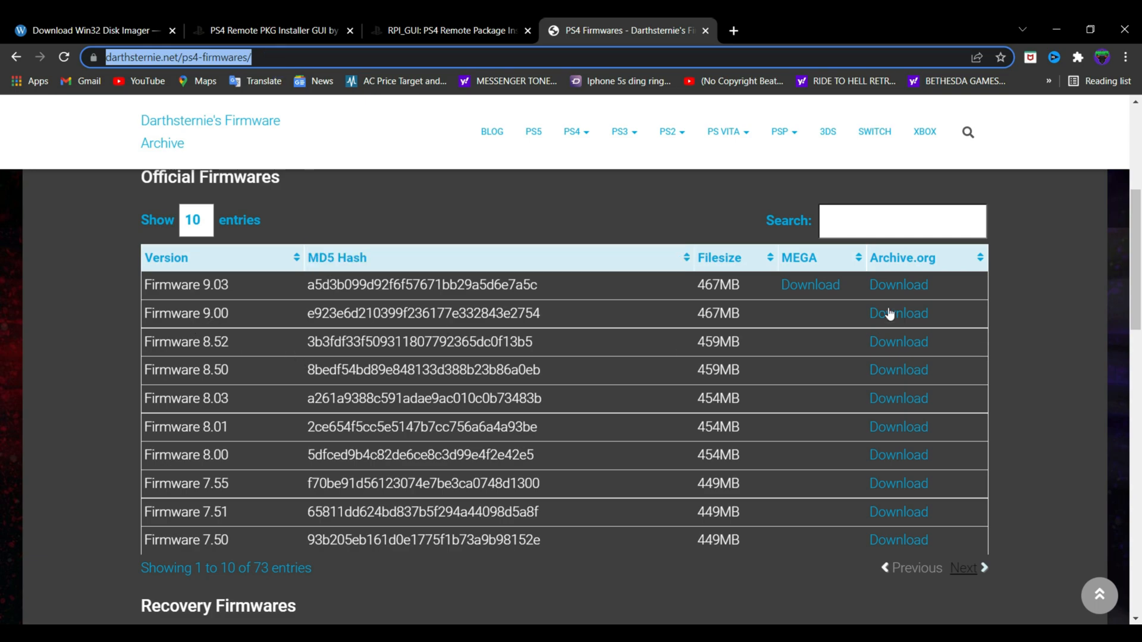
mouse_move(228, 295)
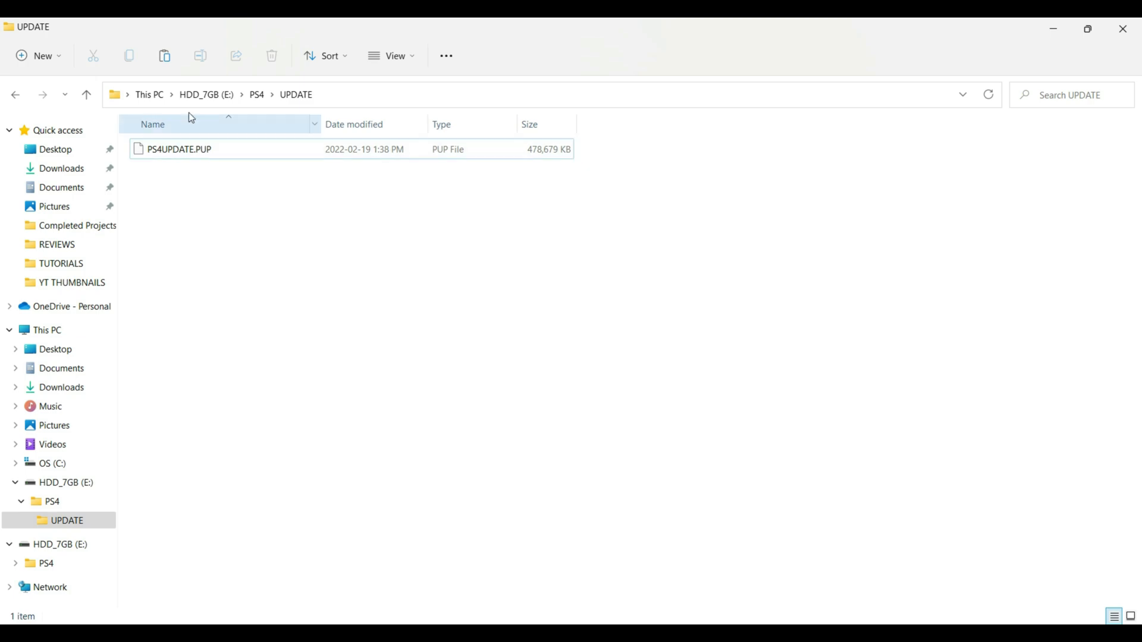
left_click(206, 94)
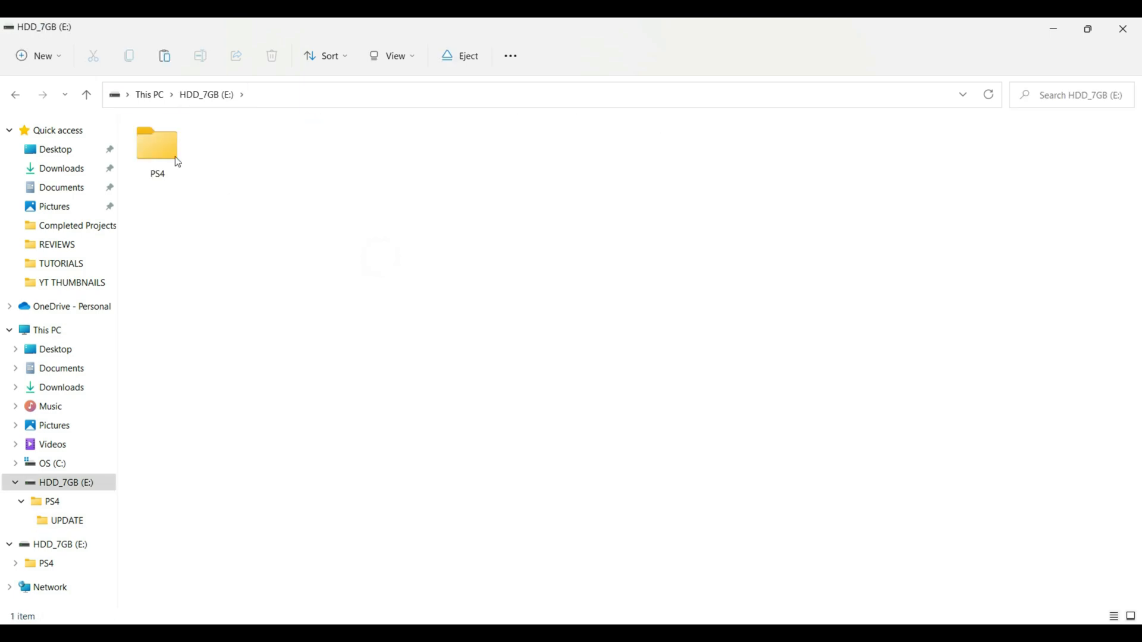
mouse_move(167, 192)
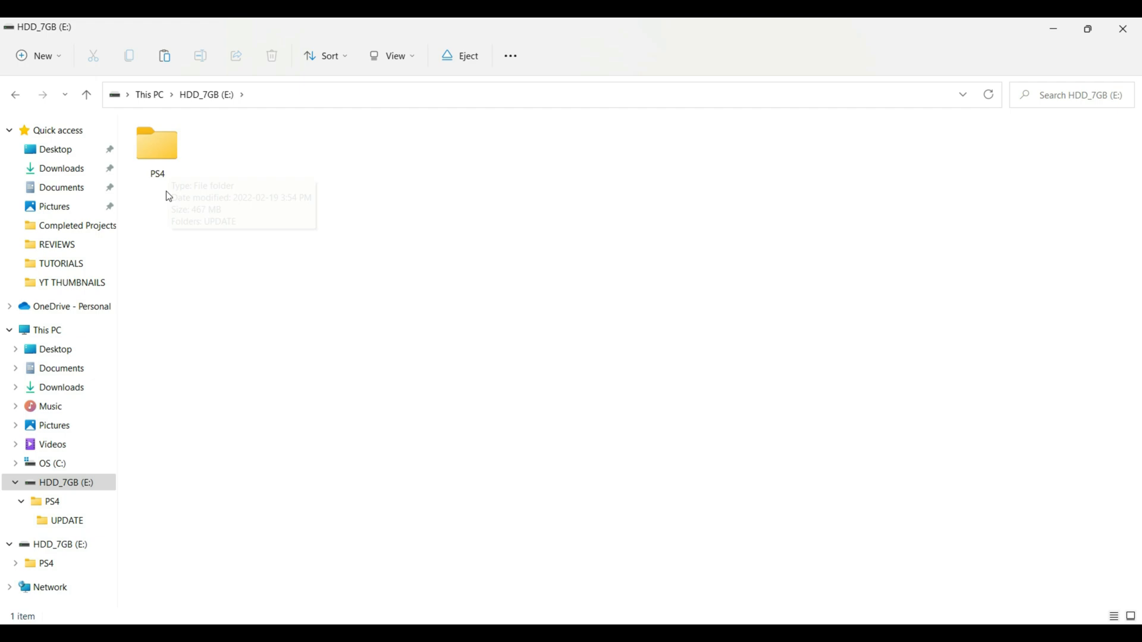
double_click(157, 143)
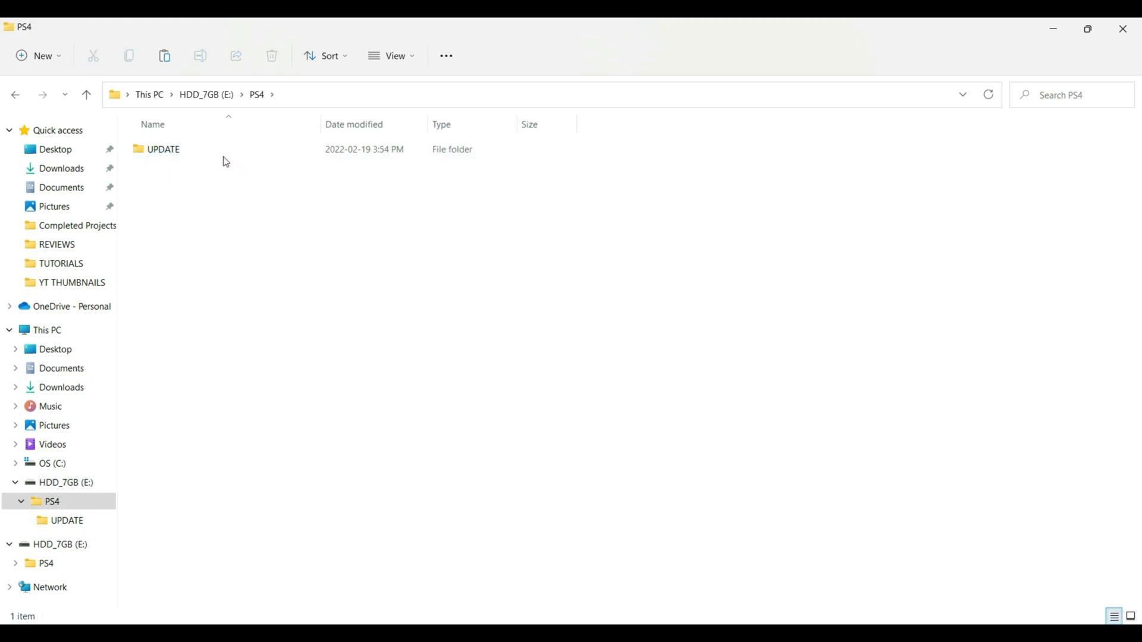
mouse_move(175, 161)
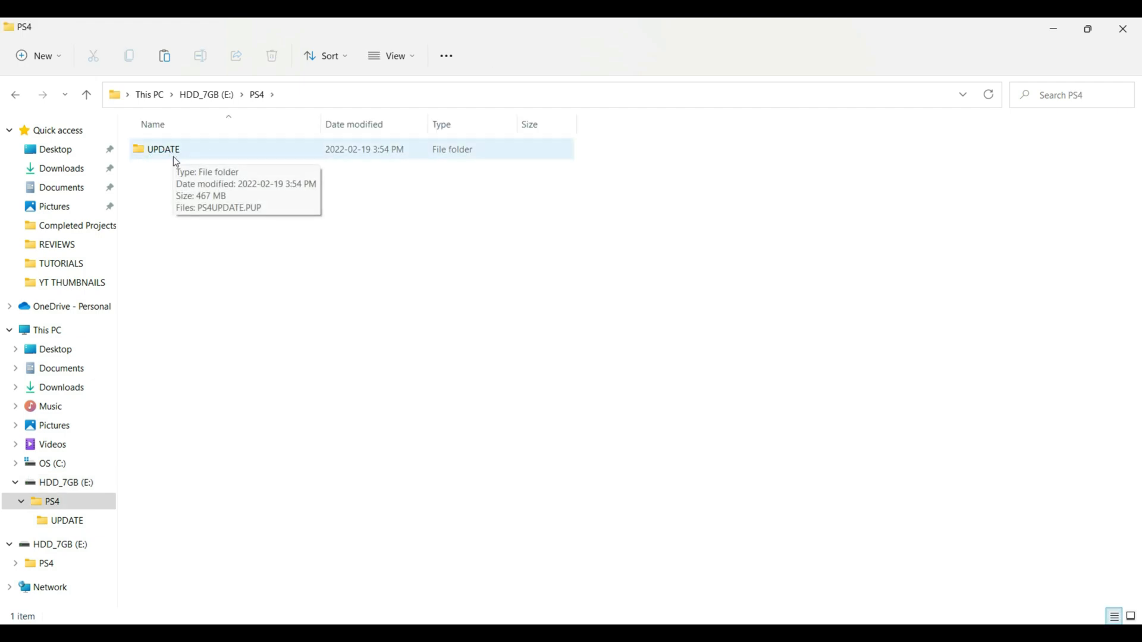
left_click(163, 149)
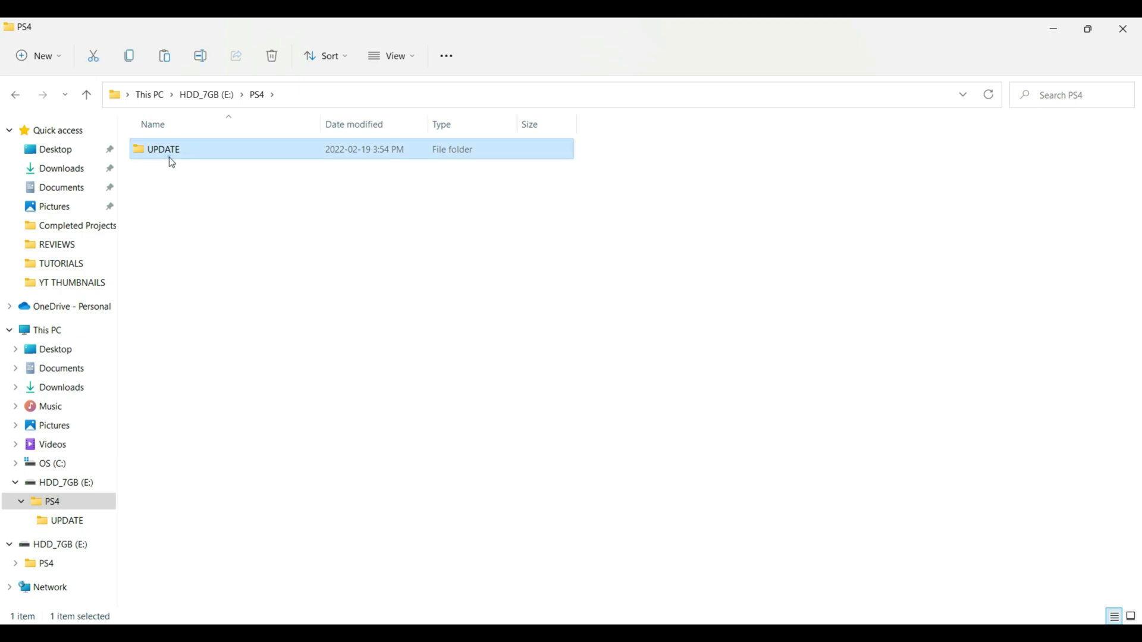
double_click(163, 150)
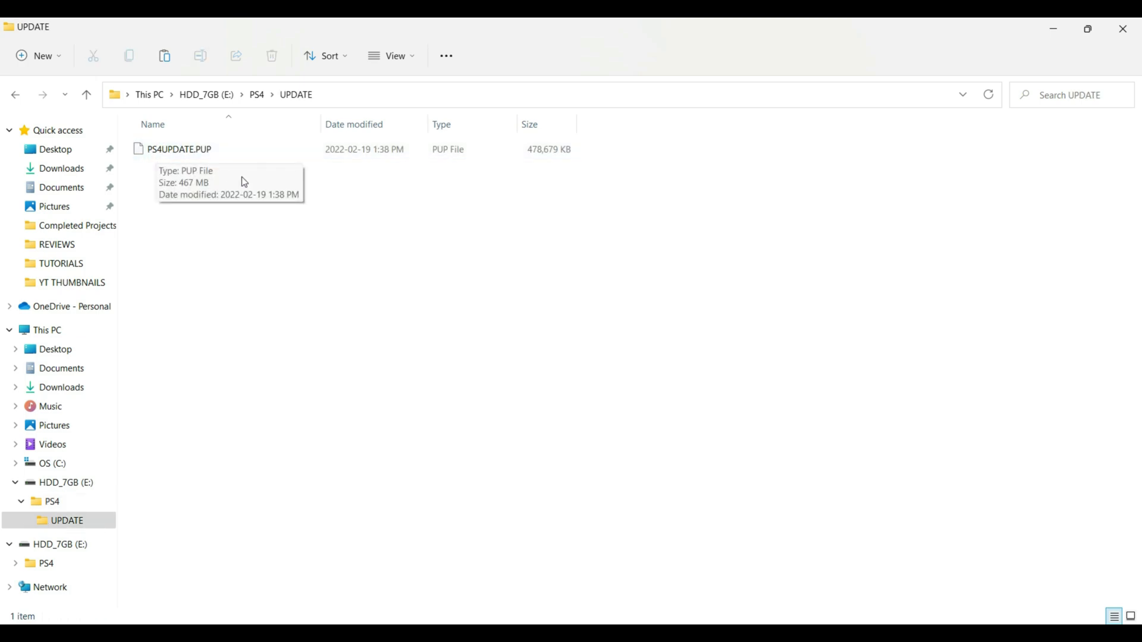
mouse_move(251, 185)
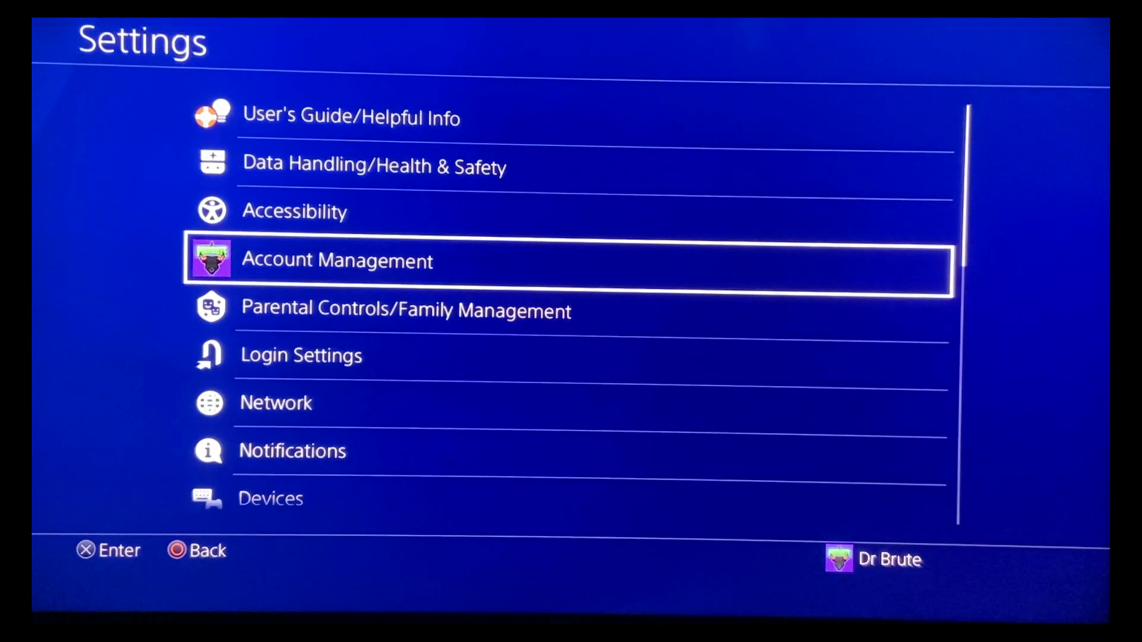
From Network settings, return to the Settings list and reach System Software Update showing Version 9.00.
left_click(276, 404)
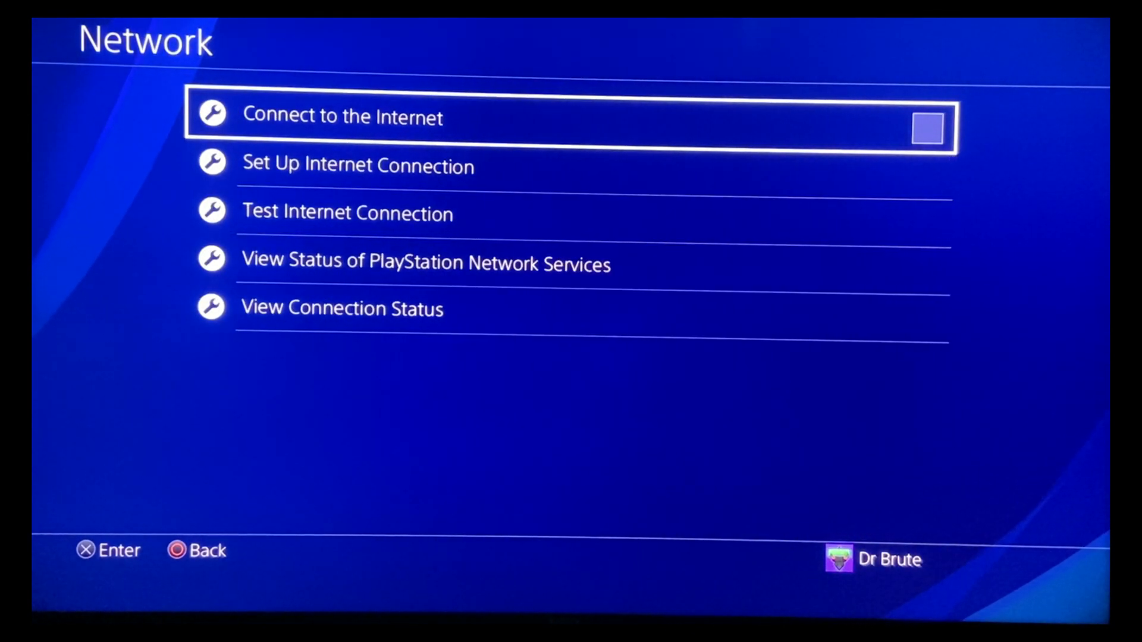
key("Back")
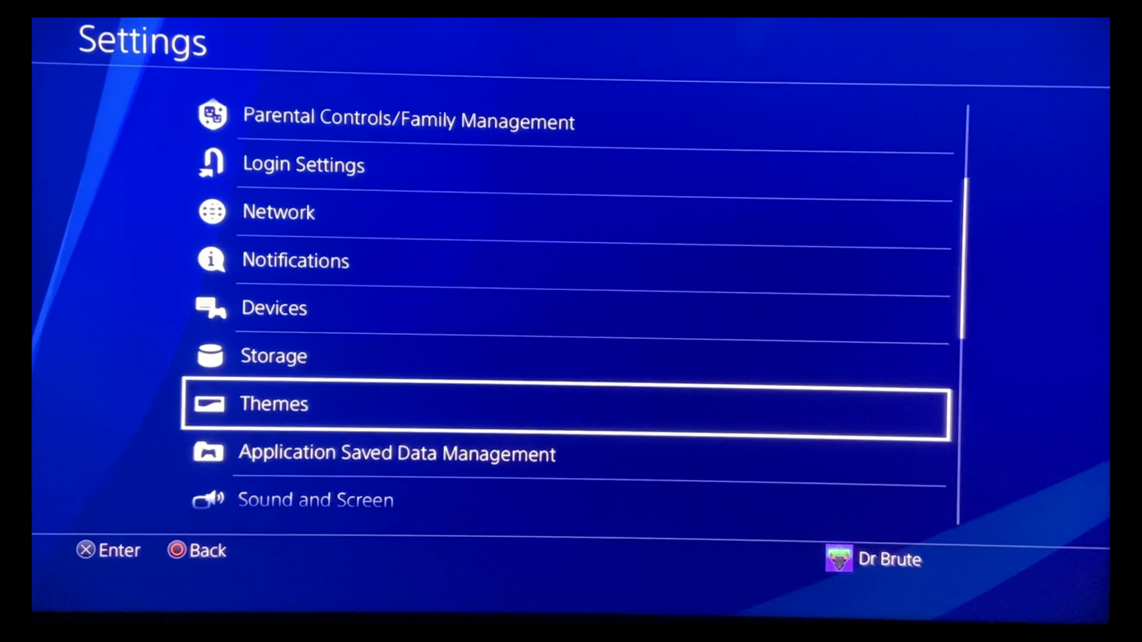
scroll("down", 3)
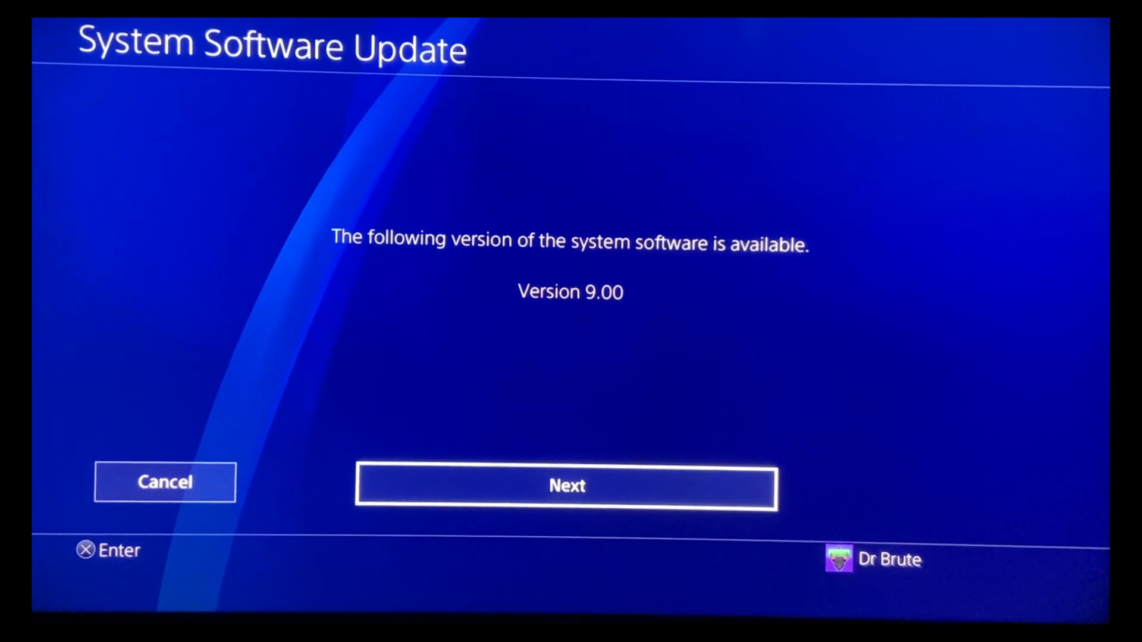
Confirm Next and Update so the PS4 begins copying the 490.2 MB Version 9.00 file.
left_click(566, 488)
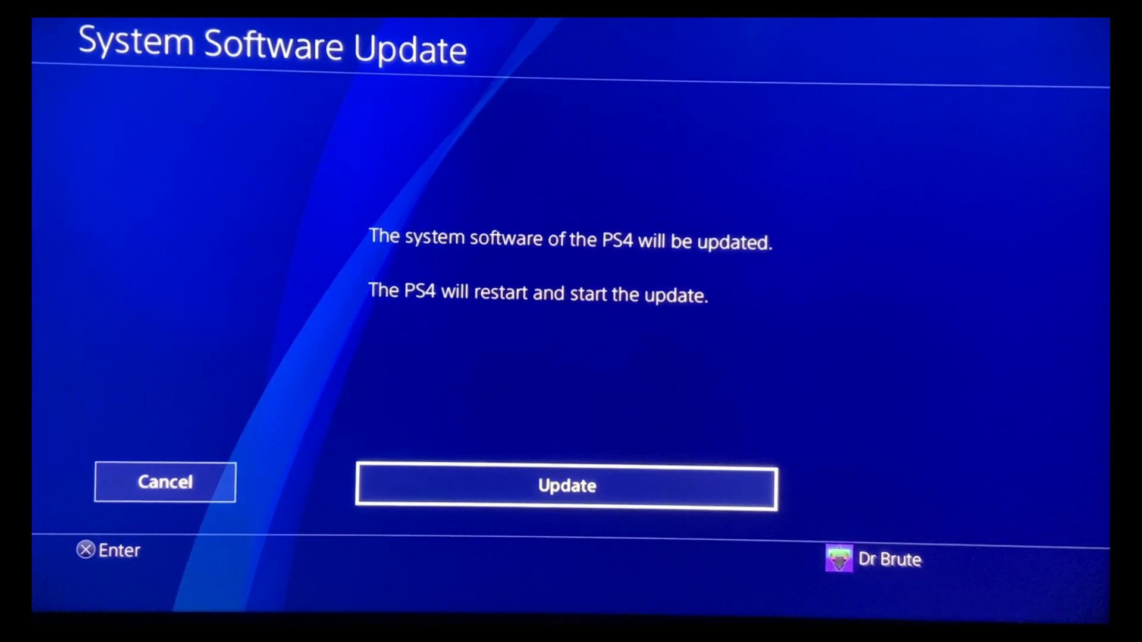
left_click(566, 486)
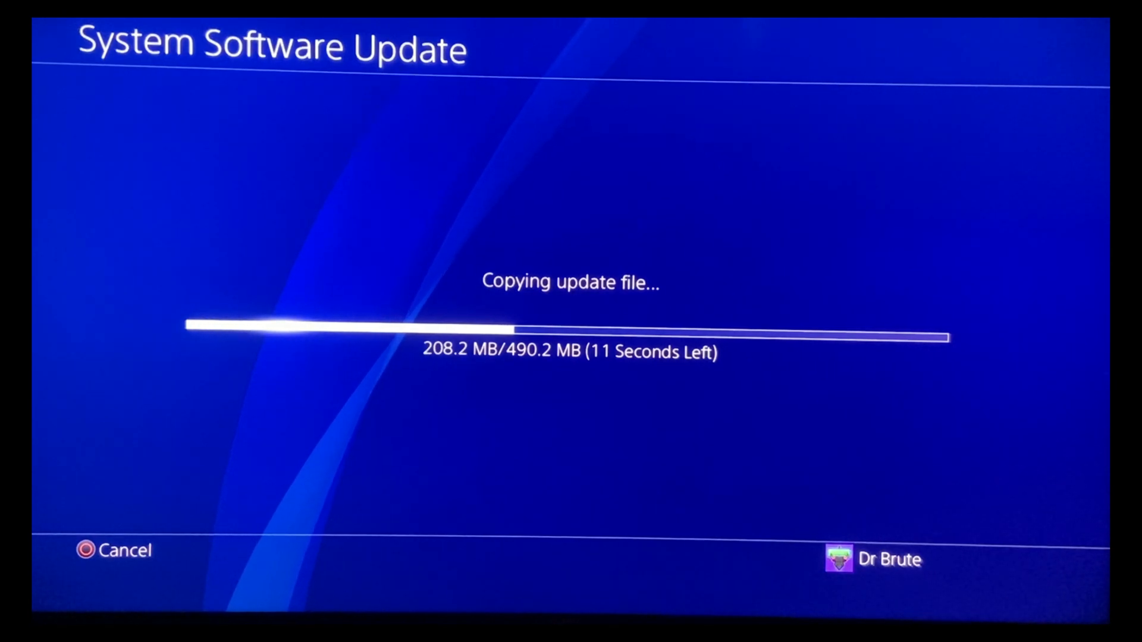